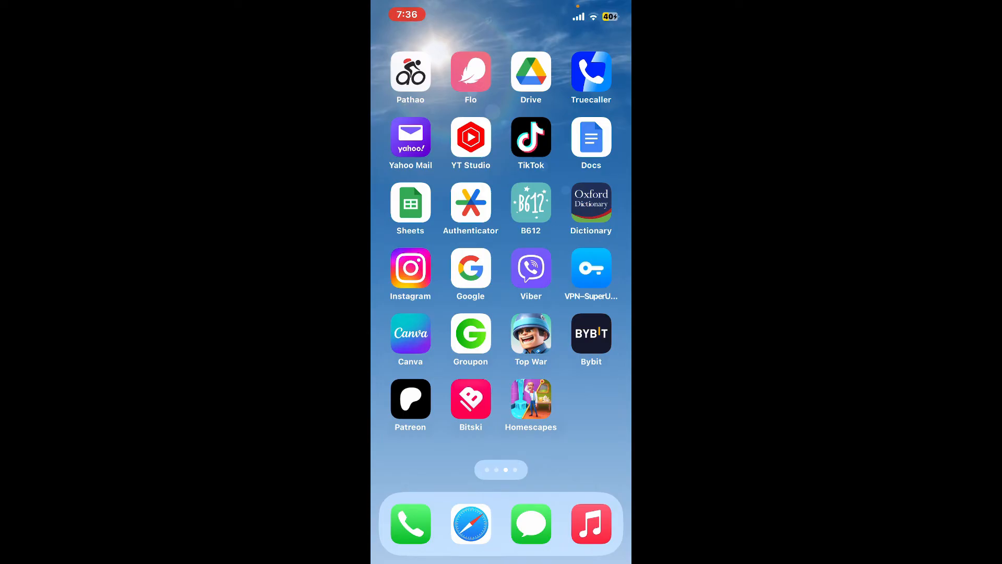
Step: Launch Top War from its home screen icon
{"action": "left_click", "coordinate": [530, 333]}
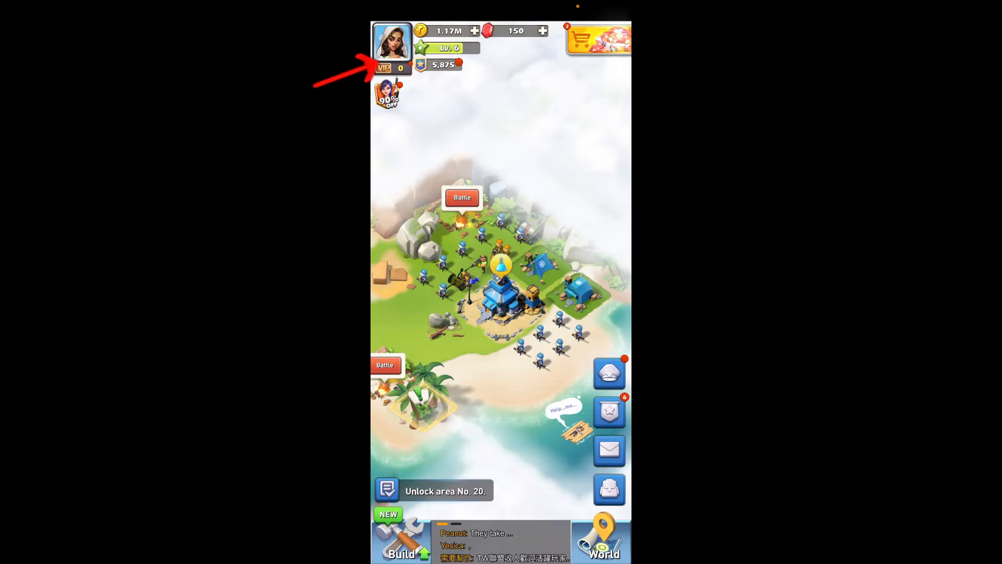
Step: Go through the player profile to the empty Friends list on the Contact screen
{"action": "left_click", "coordinate": [388, 45]}
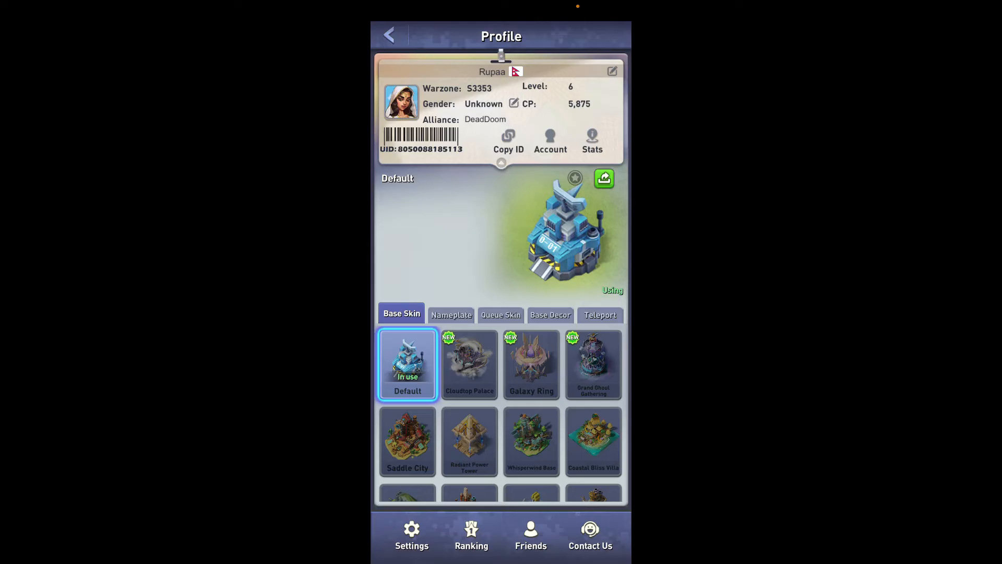
{"action": "left_click", "coordinate": [590, 534]}
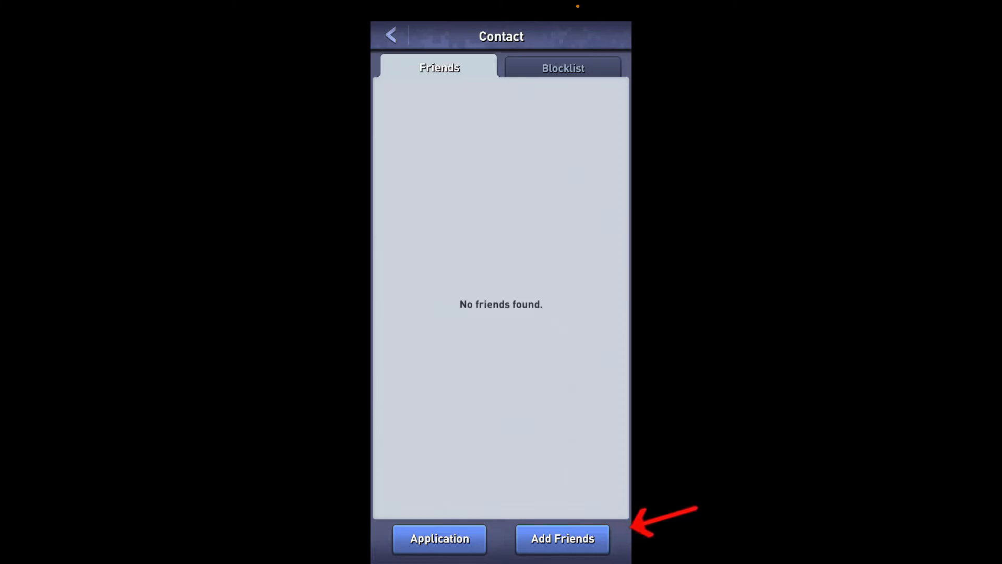
Step: Open the Add Friends search-by-UID dialog
{"action": "left_click", "coordinate": [562, 539]}
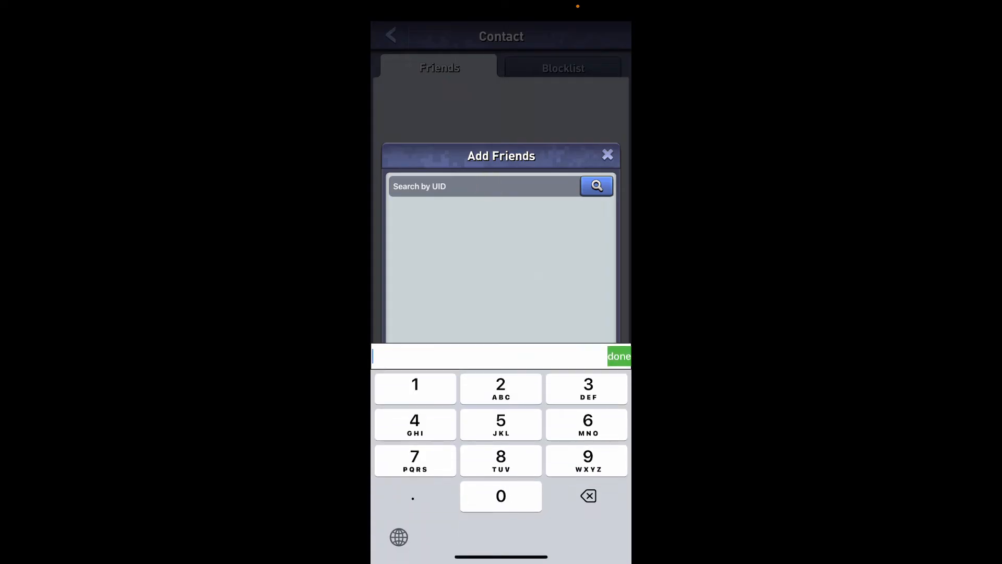
{"action": "type", "text": "8052400295193"}
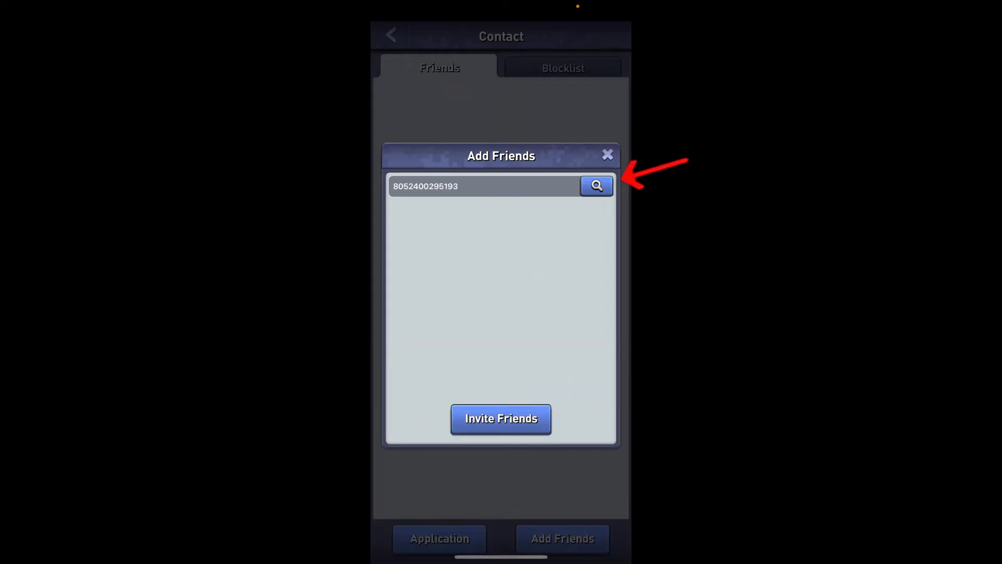
{"action": "left_click", "coordinate": [596, 186]}
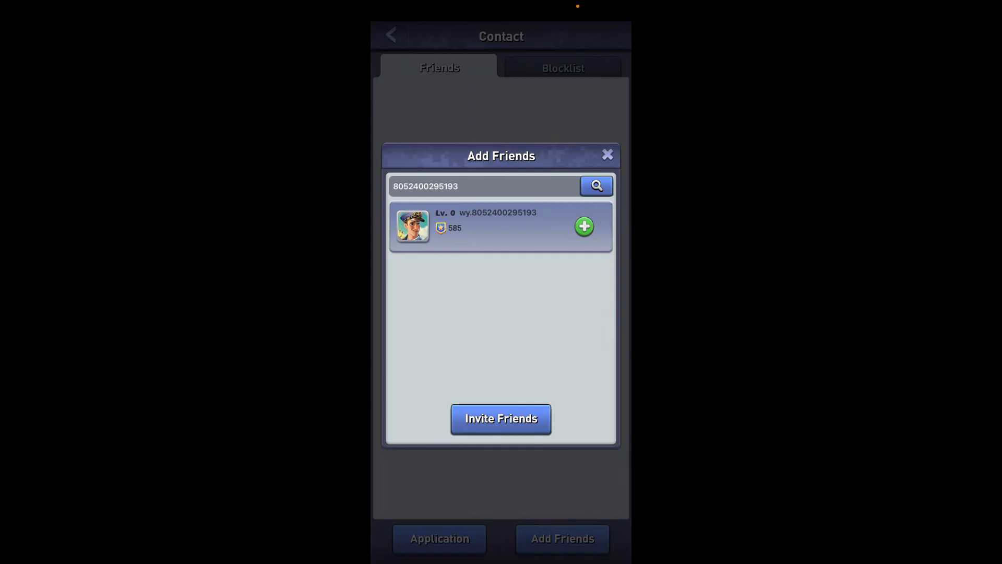
Step: Send the found player a friend request with the message 'Hii'
{"action": "left_click", "coordinate": [584, 227]}
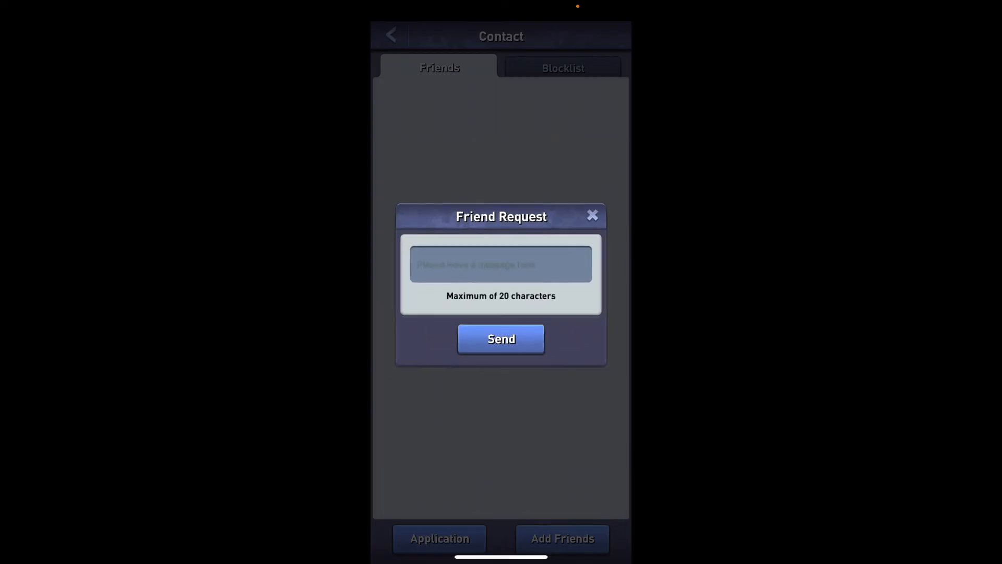
{"action": "type", "text": "Hii"}
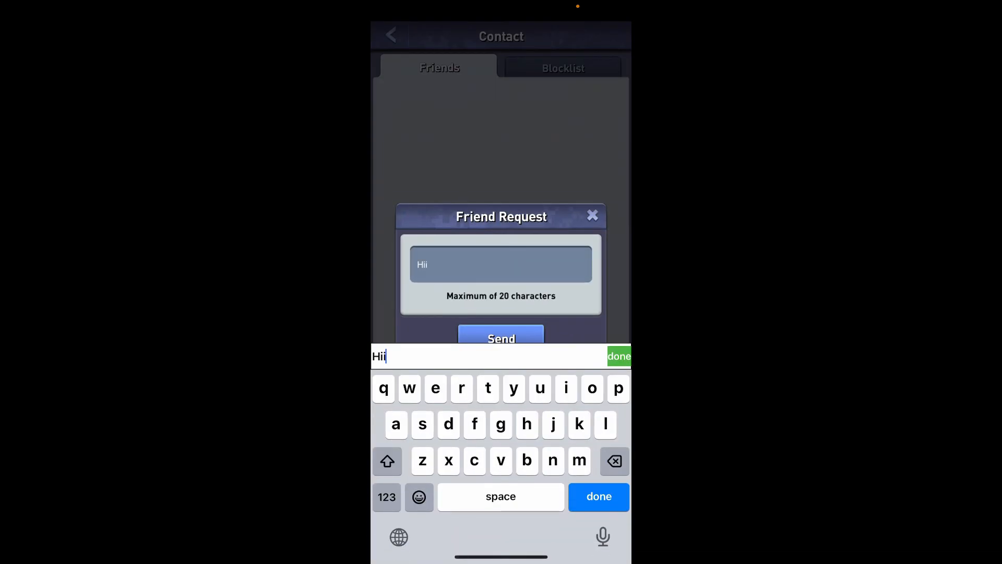
{"action": "left_click", "coordinate": [599, 496]}
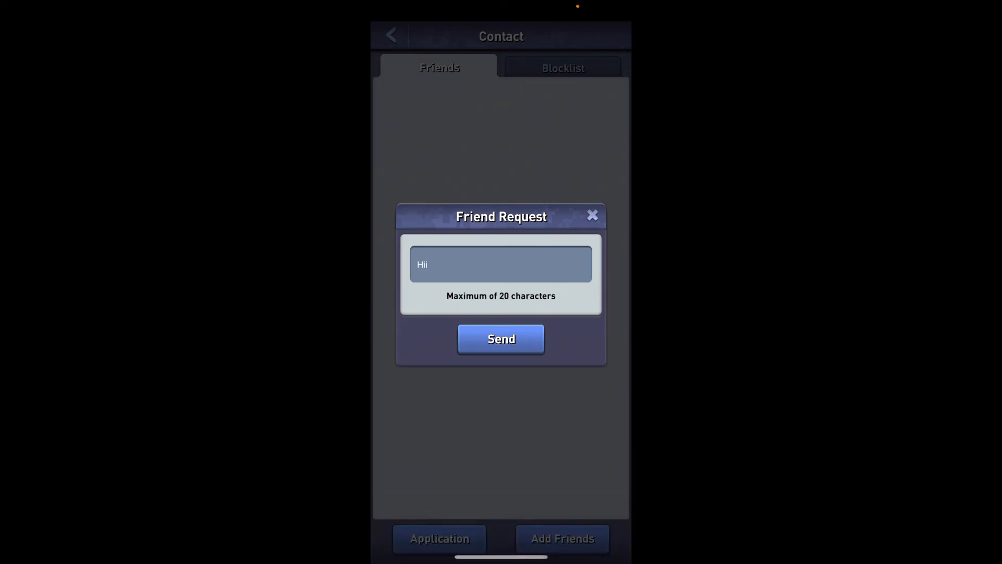
{"action": "left_click", "coordinate": [501, 339]}
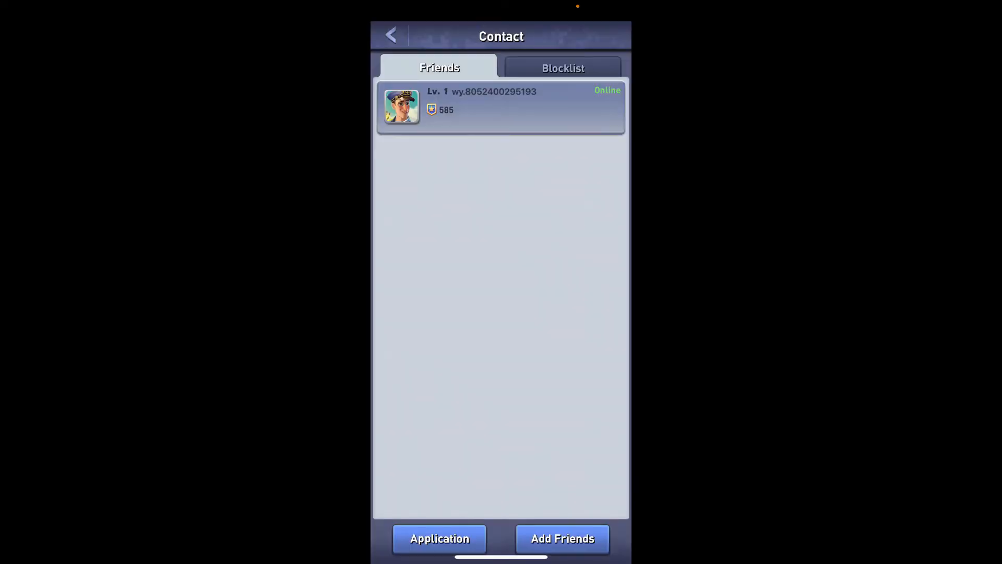